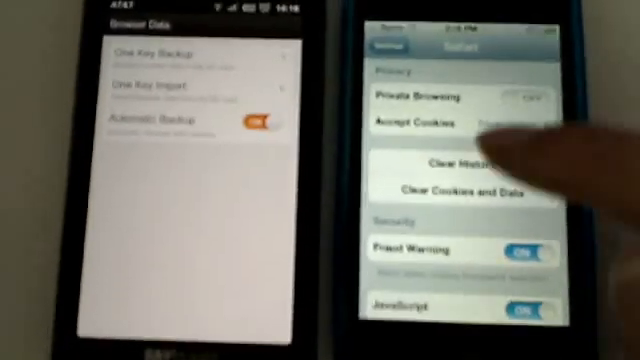
left_click(468, 164)
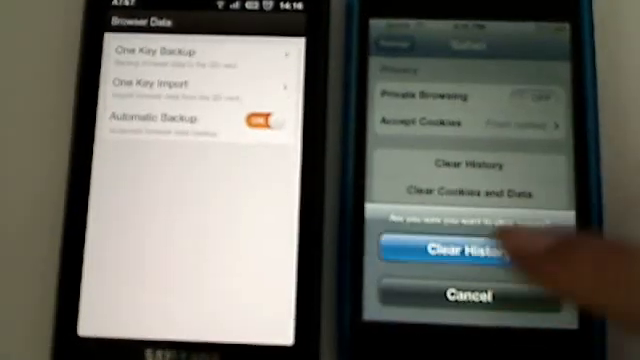